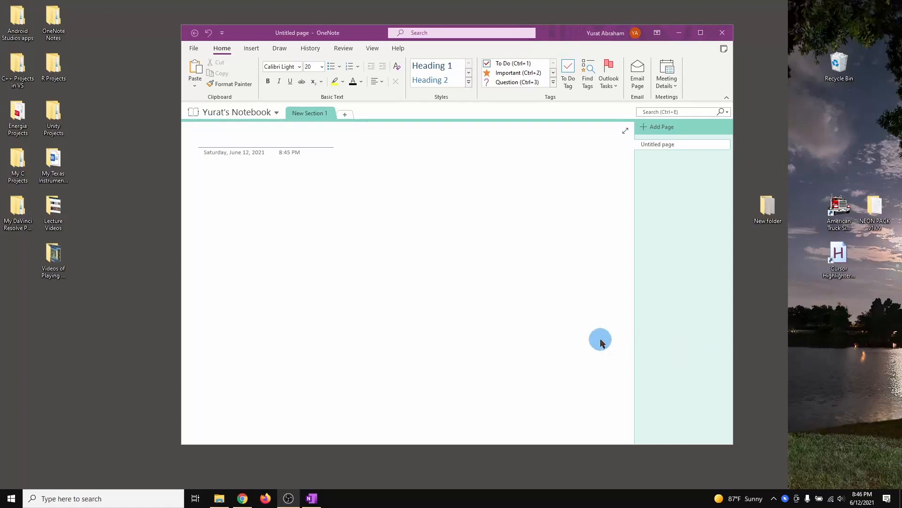
{"action": "mouse_move", "coordinate": [630, 295]}
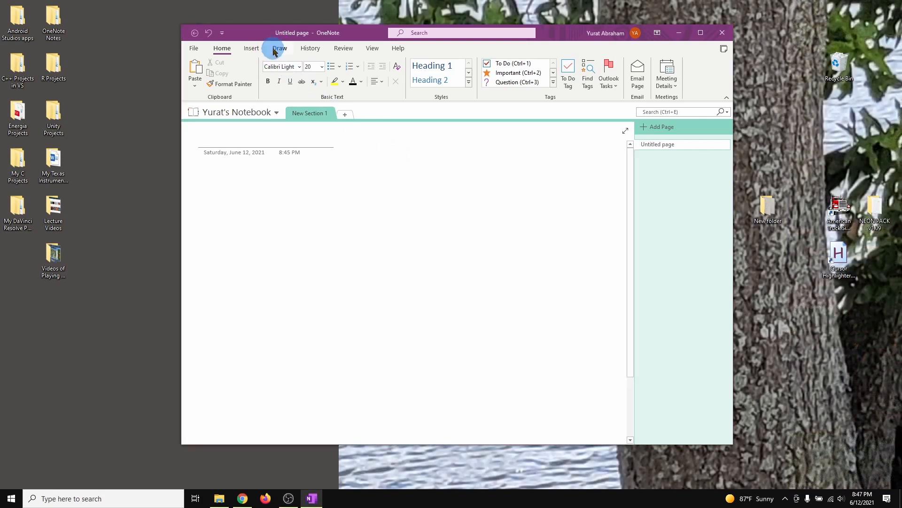
Show OneNote's drawing tools; the Windows handwriting panel appears over the page.
{"action": "left_click", "coordinate": [279, 48]}
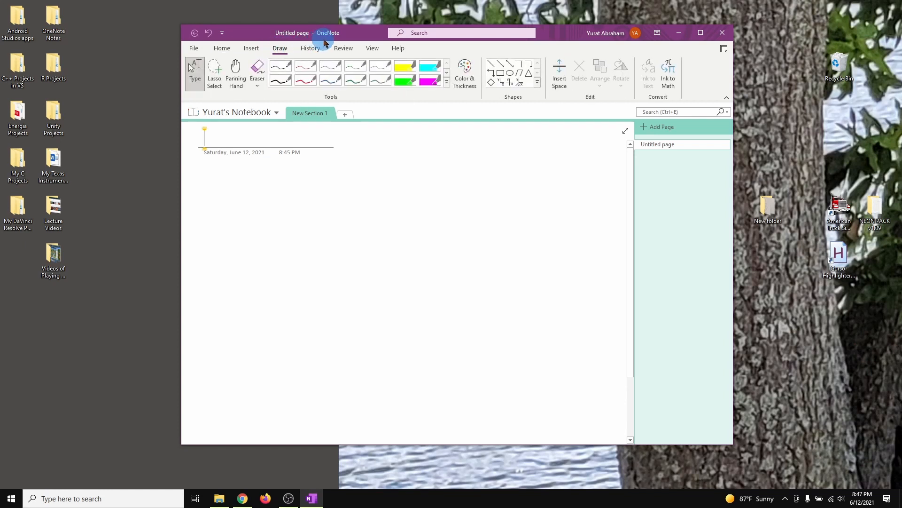
{"action": "mouse_move", "coordinate": [410, 228]}
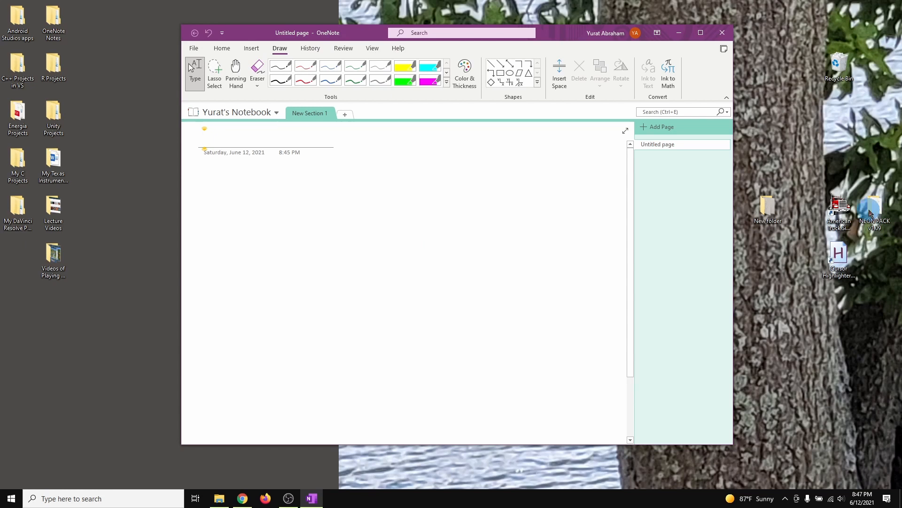
{"action": "mouse_move", "coordinate": [320, 188]}
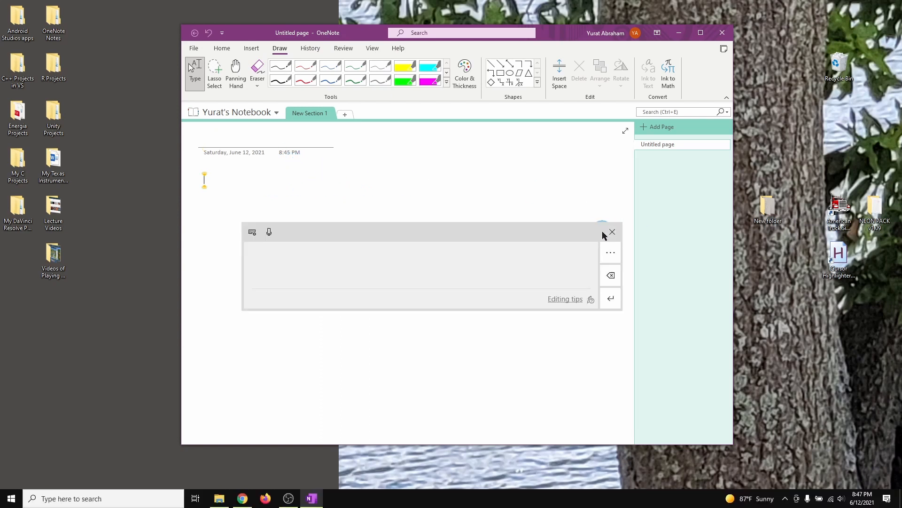
Sketch the digits 4 and 5 with the red pen, then bring up Chrome's Wacom drivers page.
{"action": "left_click", "coordinate": [612, 232]}
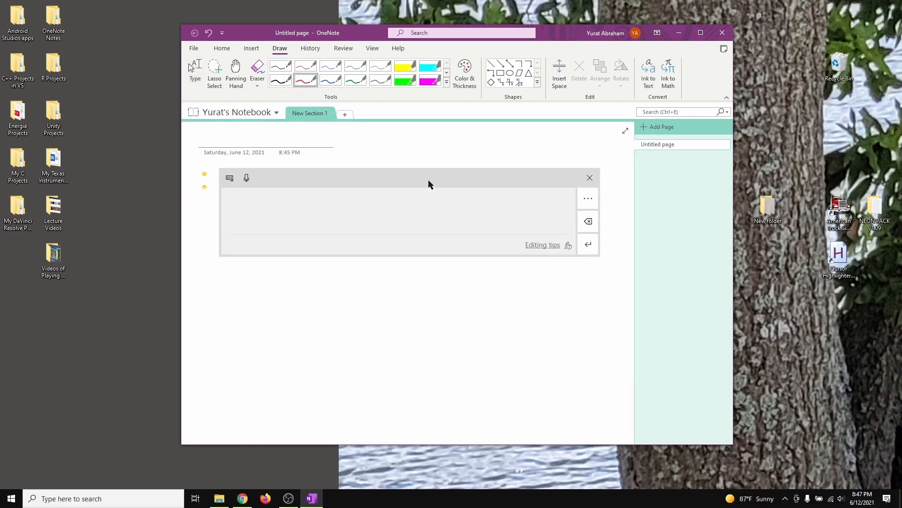
{"action": "left_click", "coordinate": [589, 177]}
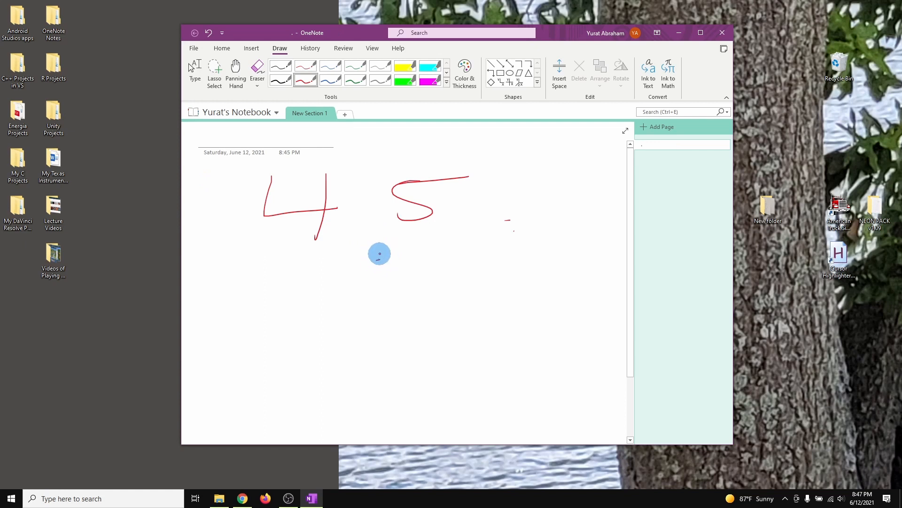
{"action": "mouse_move", "coordinate": [386, 241]}
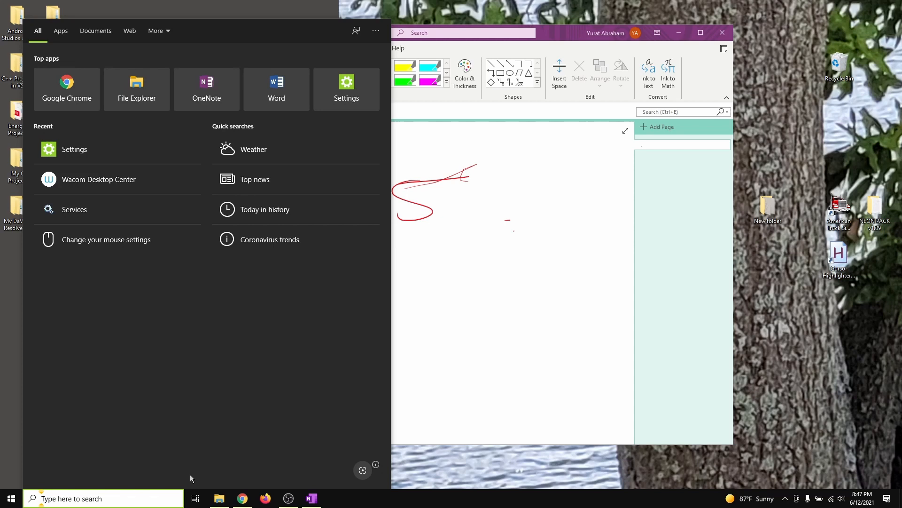
{"action": "left_click", "coordinate": [241, 498]}
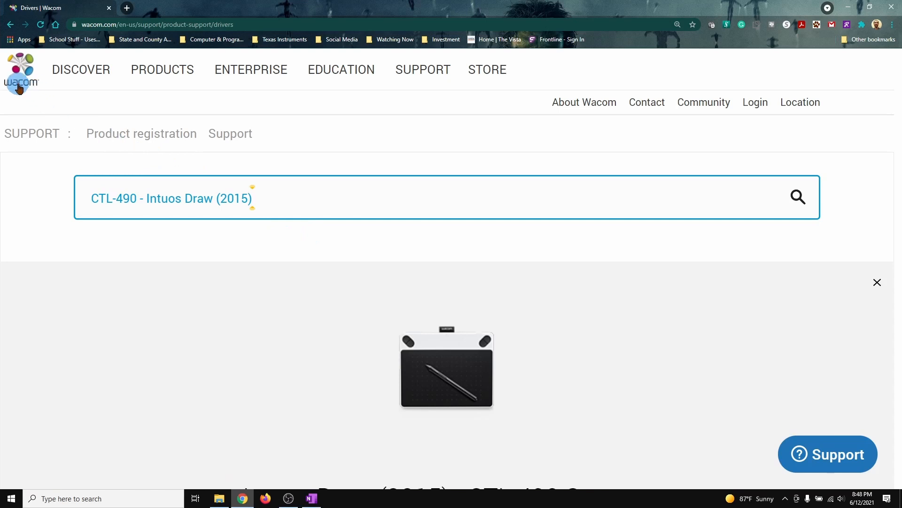
{"action": "mouse_move", "coordinate": [134, 199]}
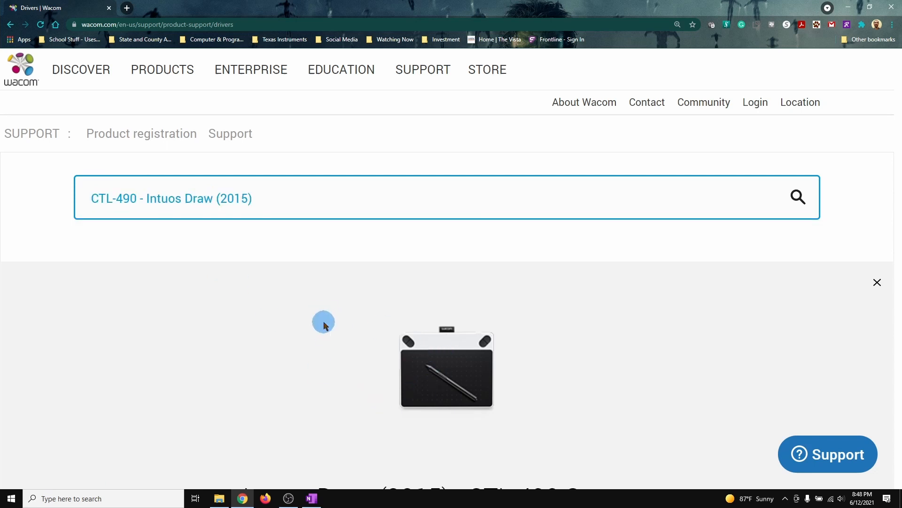
{"action": "mouse_move", "coordinate": [381, 288]}
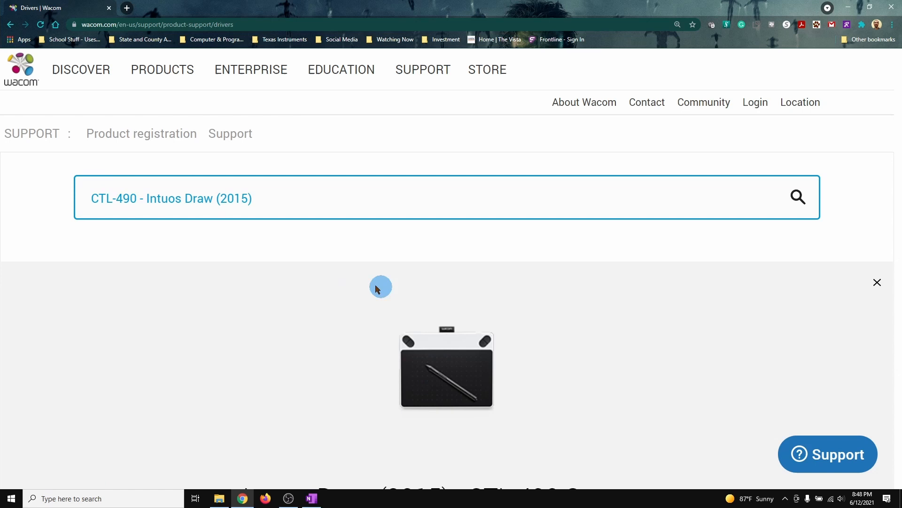
{"action": "mouse_move", "coordinate": [362, 291]}
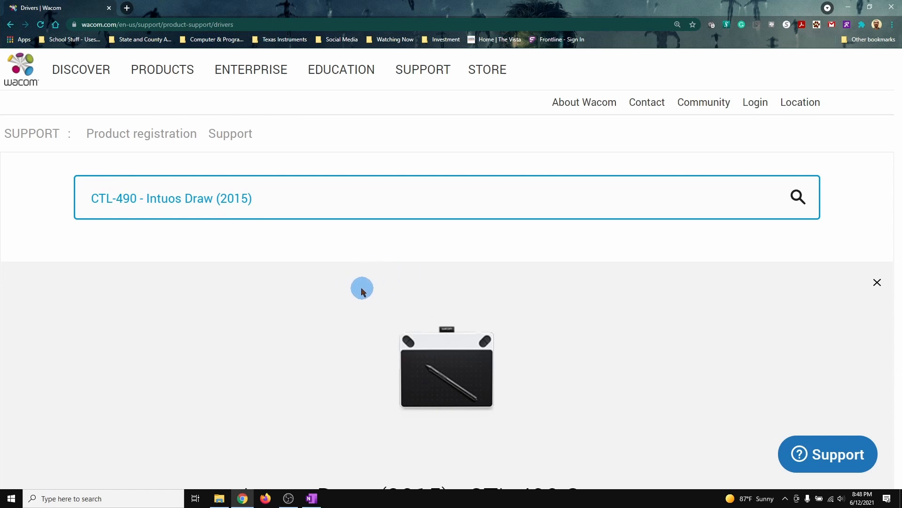
{"action": "mouse_move", "coordinate": [390, 305]}
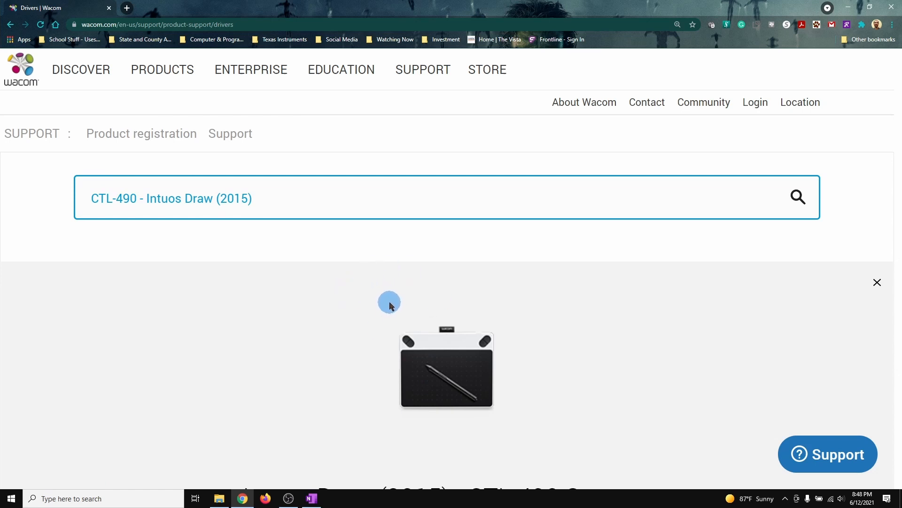
{"action": "mouse_move", "coordinate": [368, 231]}
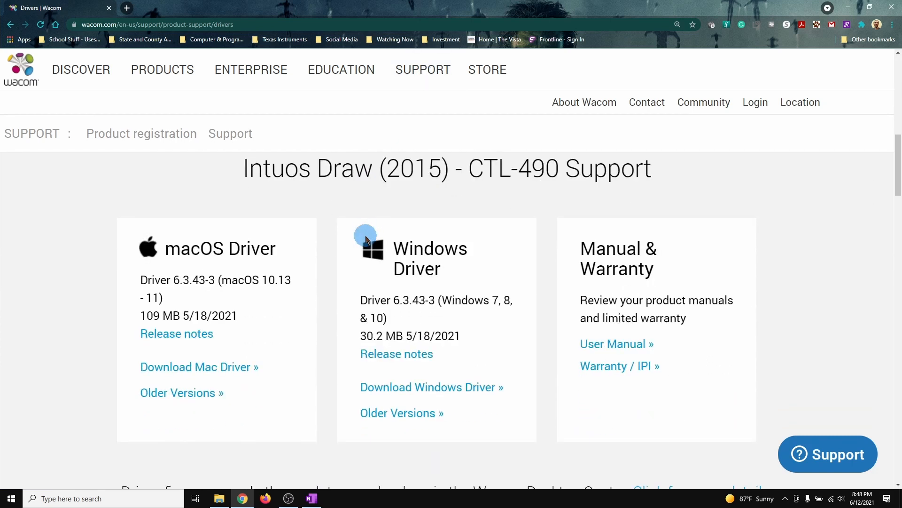
{"action": "mouse_move", "coordinate": [453, 404]}
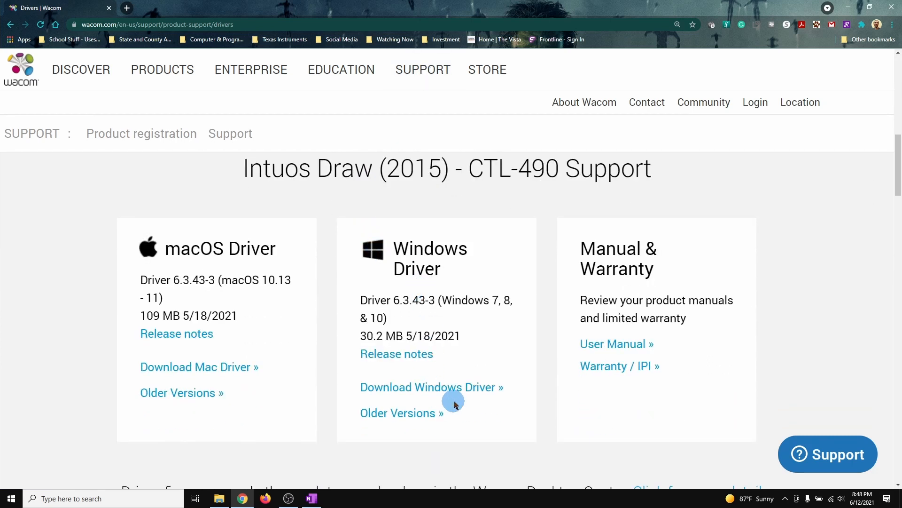
{"action": "mouse_move", "coordinate": [421, 394]}
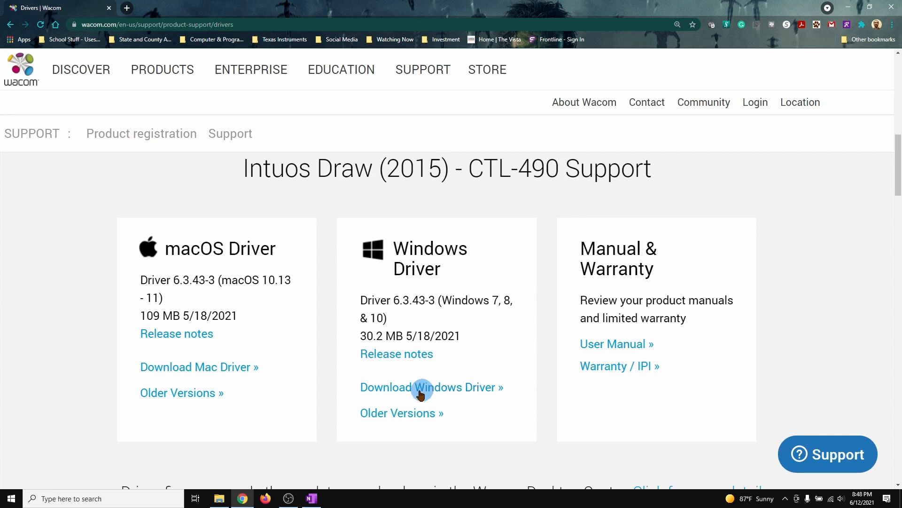
{"action": "mouse_move", "coordinate": [467, 390]}
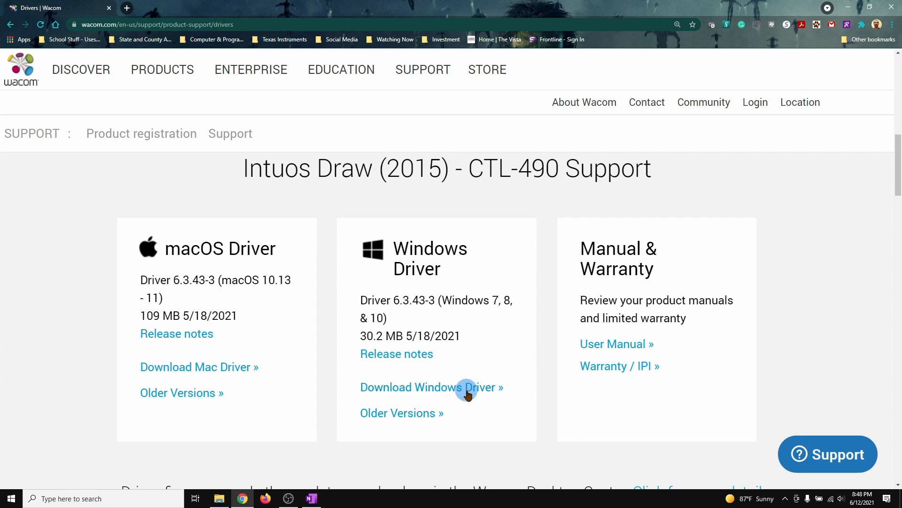
Review the CTL-490 Windows Driver card, then bring up the Start menu.
{"action": "scroll", "scroll_direction": "down", "scroll_amount": 3}
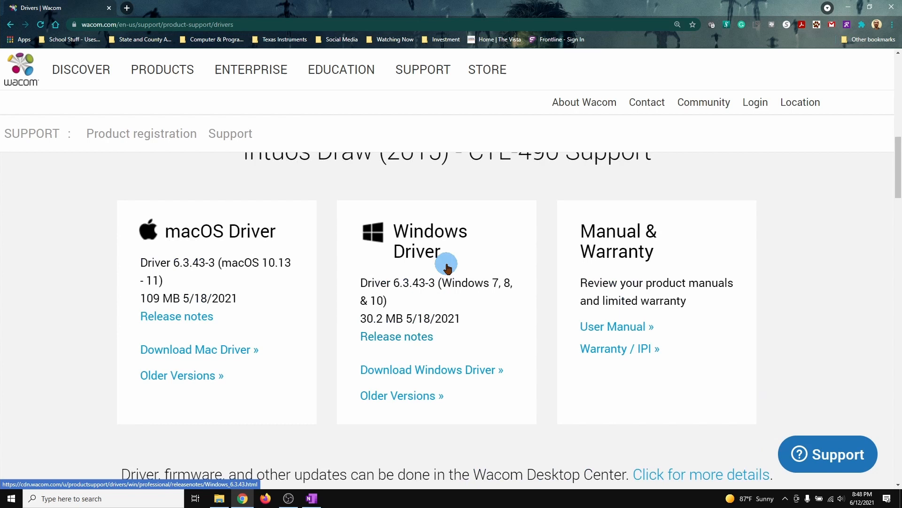
{"action": "scroll", "scroll_direction": "up", "scroll_amount": 3}
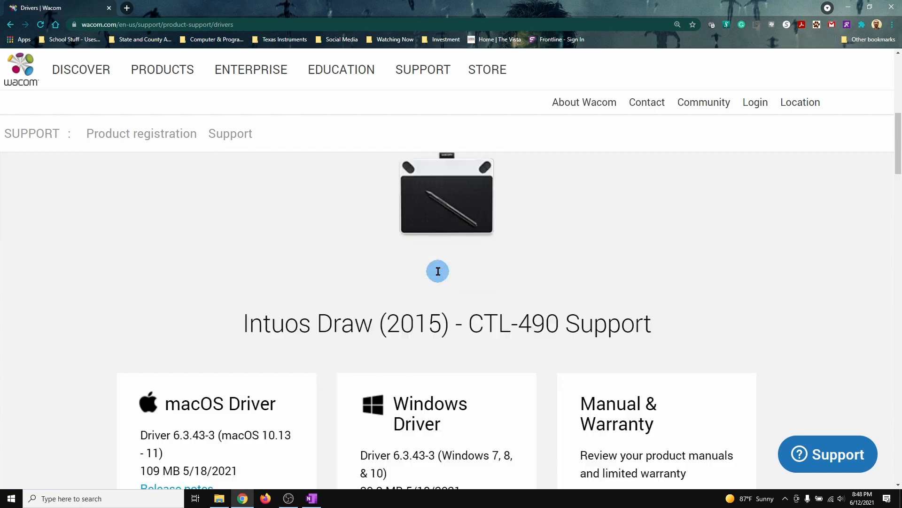
{"action": "scroll", "scroll_direction": "down", "scroll_amount": 3}
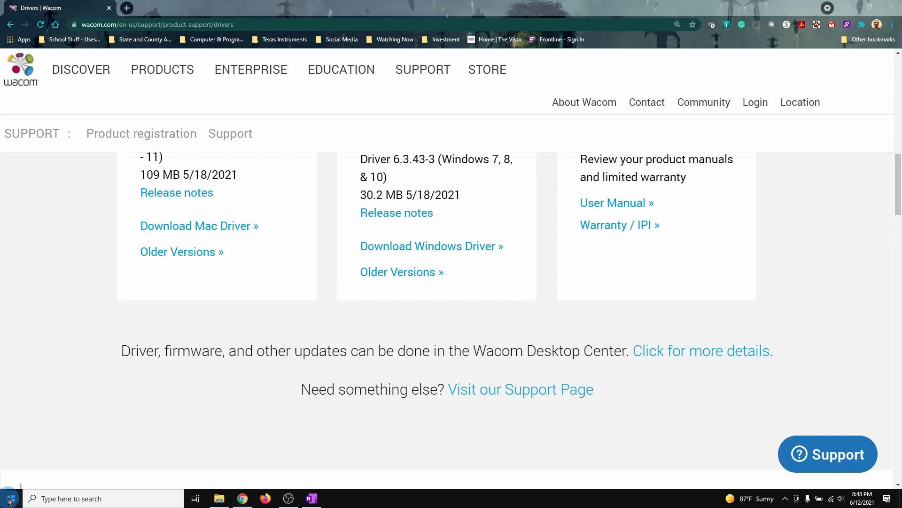
{"action": "left_click", "coordinate": [8, 498]}
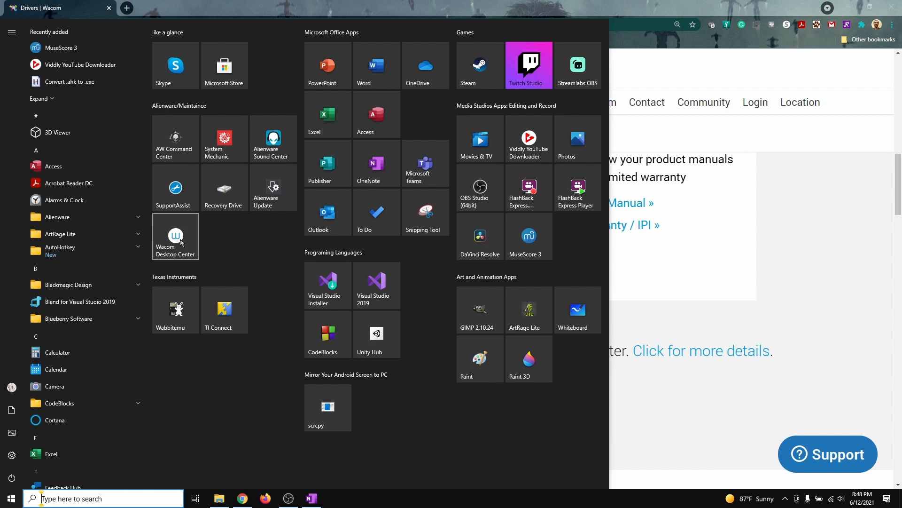
{"action": "mouse_move", "coordinate": [176, 237]}
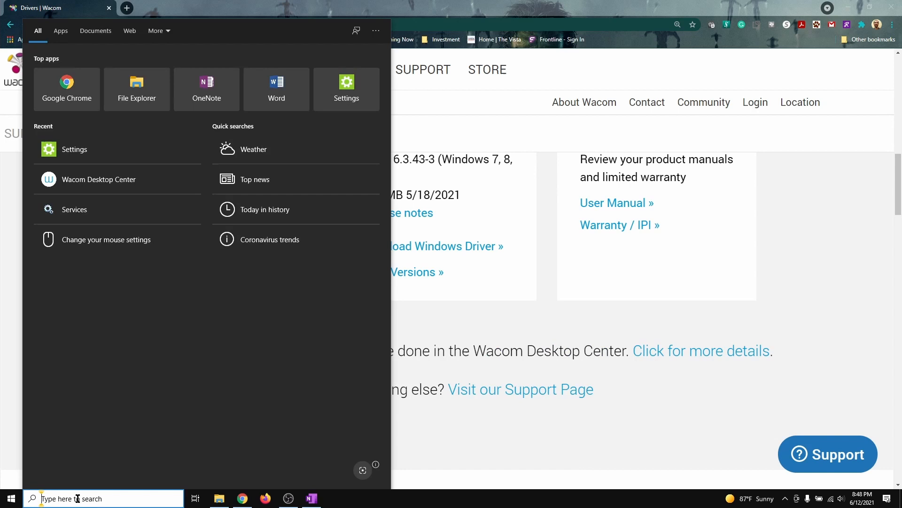
Launch Wacom Desktop Center via Start search, showing the Intuos P S settings.
{"action": "type", "text": "wacom Desktop Center"}
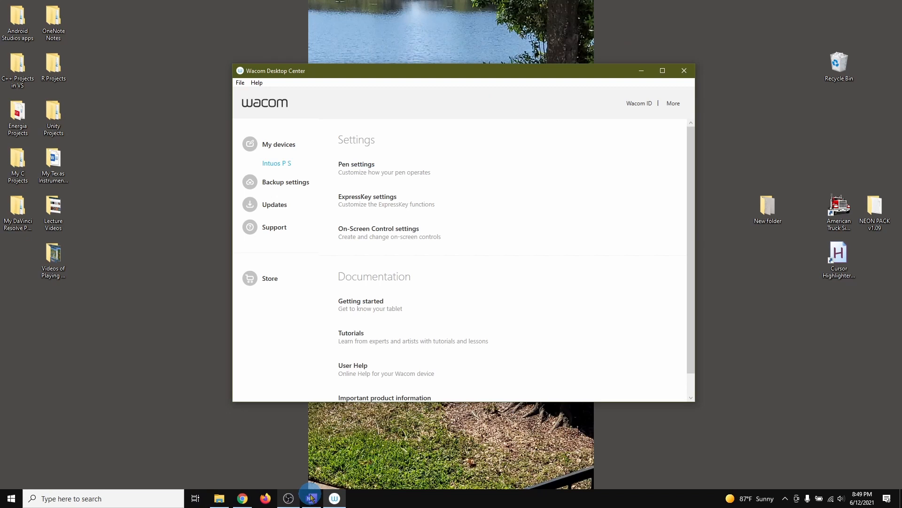
{"action": "left_click", "coordinate": [309, 498]}
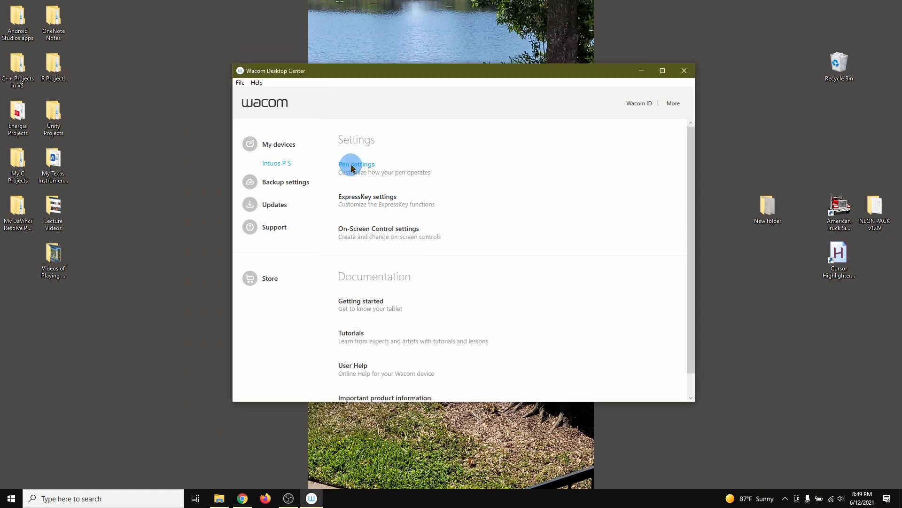
Leave Use Windows Ink off on the pen Mapping tab, then close Tablet Properties and Desktop Center.
{"action": "left_click", "coordinate": [356, 164]}
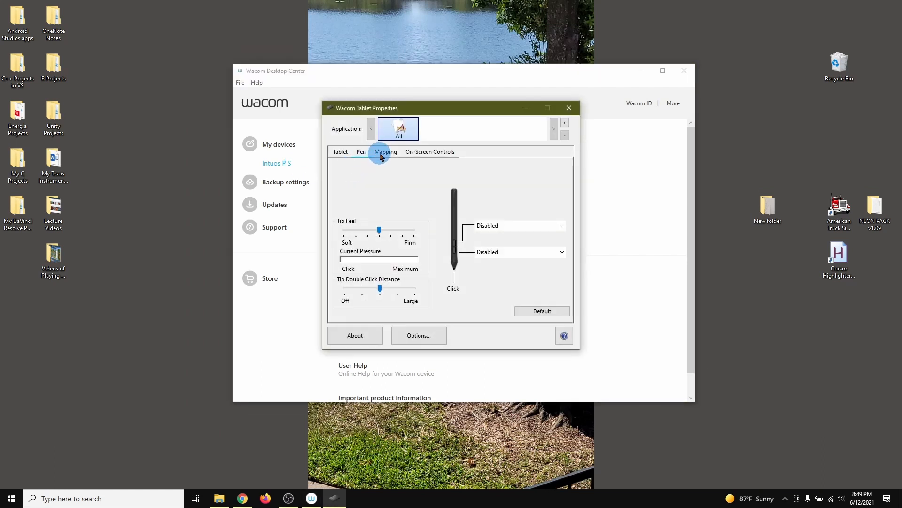
{"action": "left_click", "coordinate": [385, 151]}
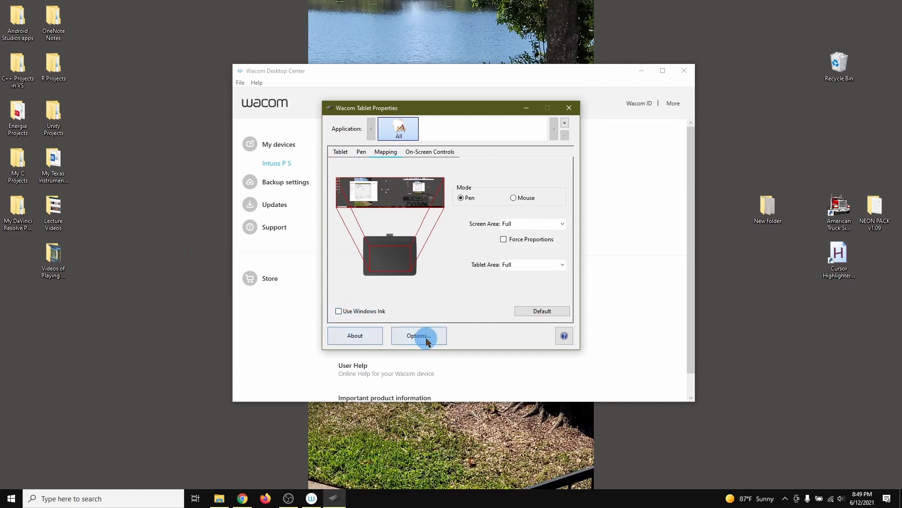
{"action": "left_click", "coordinate": [568, 107]}
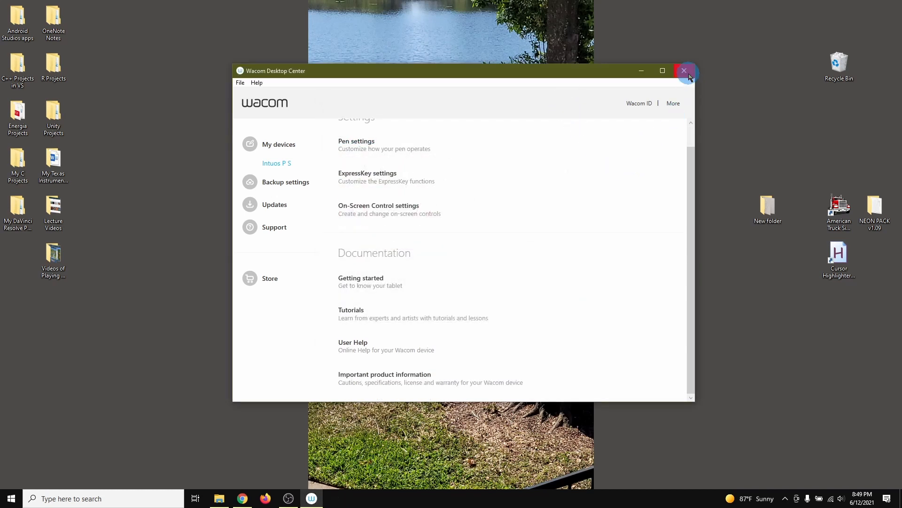
{"action": "left_click", "coordinate": [685, 71]}
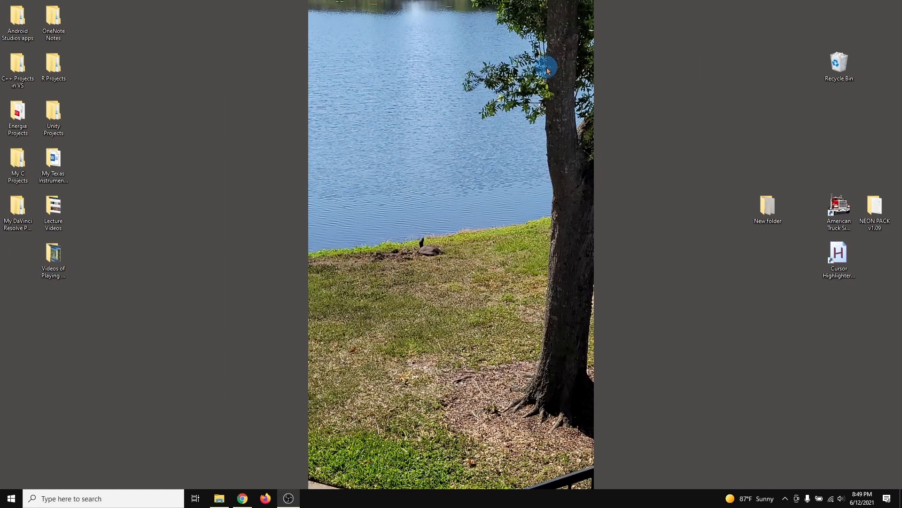
{"action": "mouse_move", "coordinate": [10, 498]}
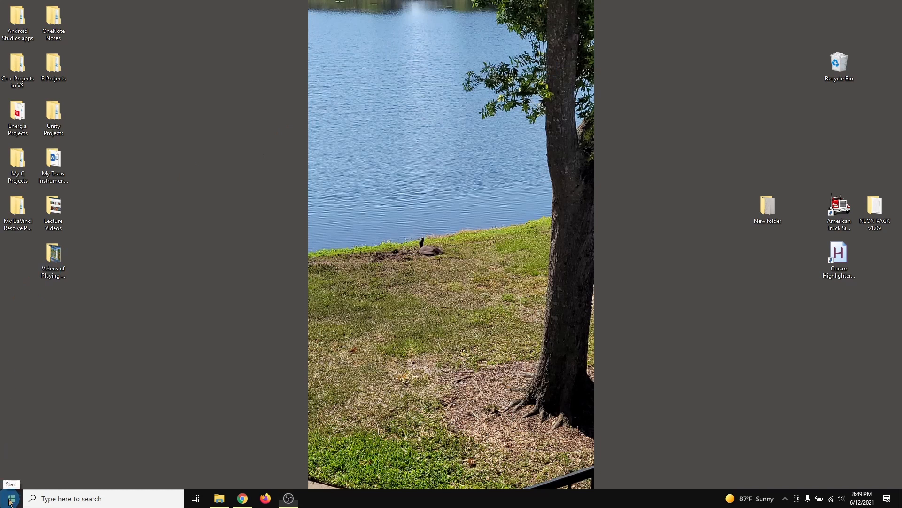
Bring up Windows Settings home from the Start menu.
{"action": "left_click", "coordinate": [9, 499]}
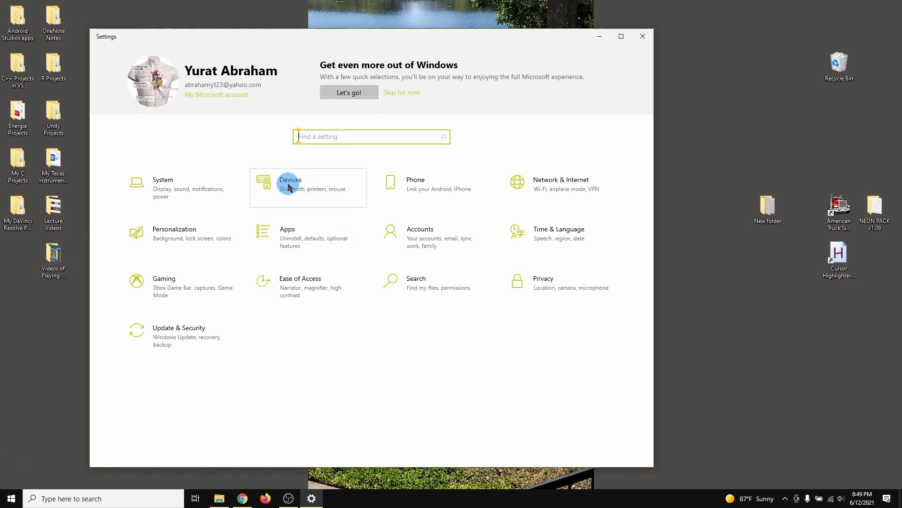
Confirm all three Pen & Windows Ink shortcuts are Nothing under Devices, then close Settings.
{"action": "left_click", "coordinate": [290, 184]}
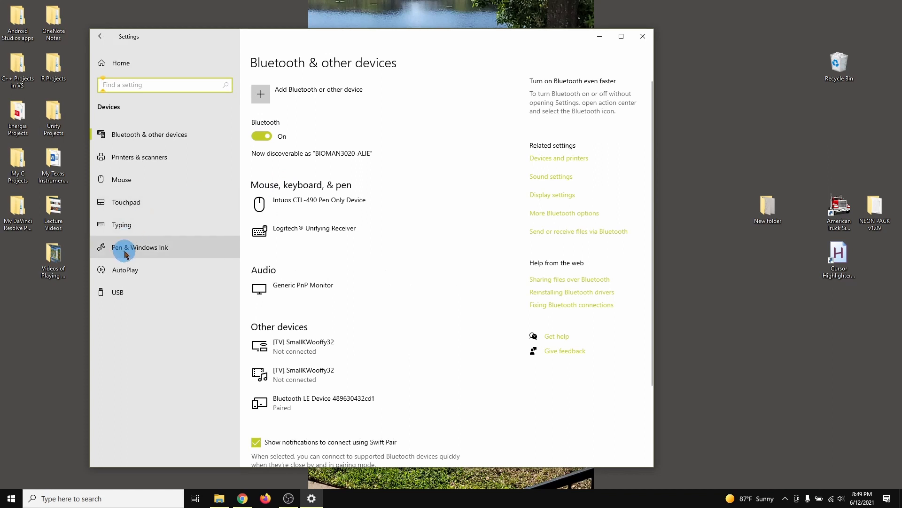
{"action": "left_click", "coordinate": [146, 247]}
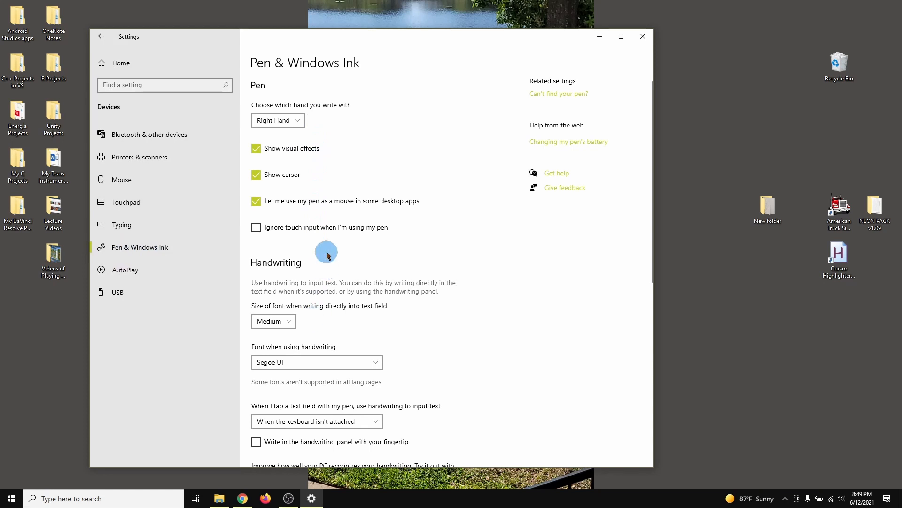
{"action": "scroll", "scroll_direction": "down", "scroll_amount": 3}
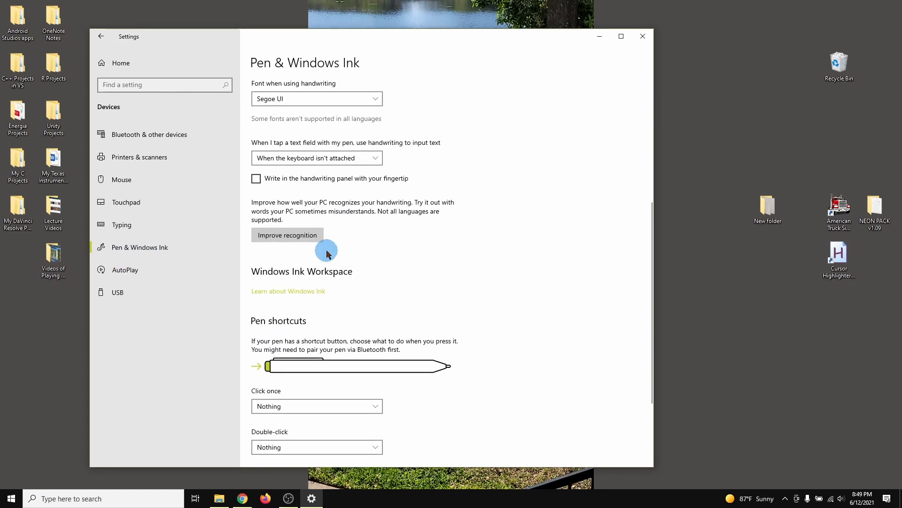
{"action": "scroll", "scroll_direction": "down", "scroll_amount": 3}
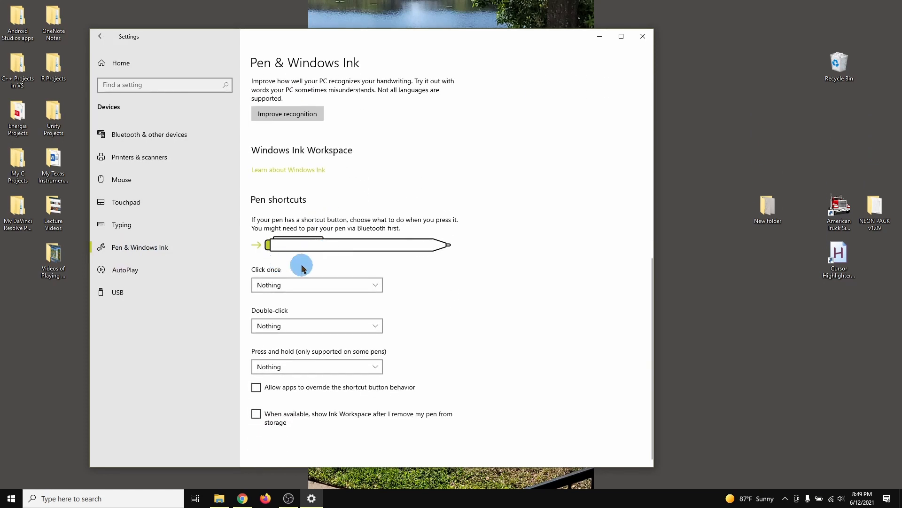
{"action": "mouse_move", "coordinate": [314, 329]}
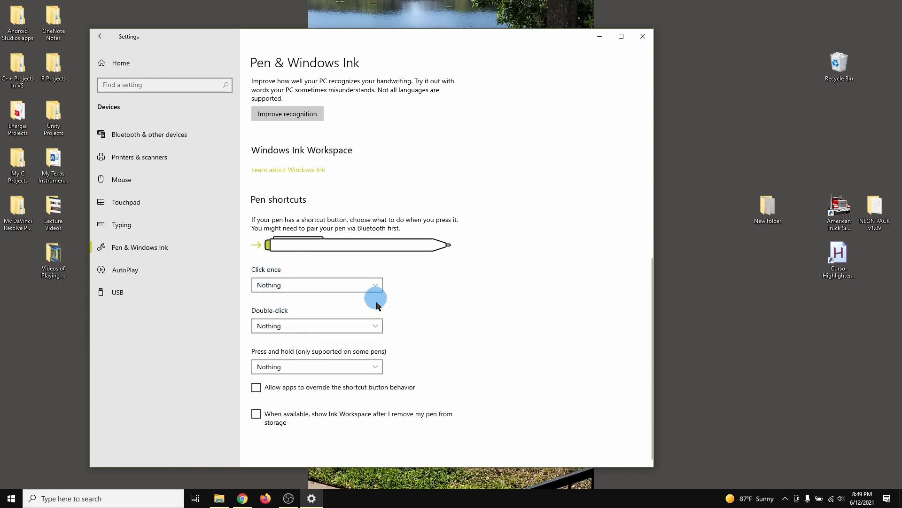
{"action": "mouse_move", "coordinate": [321, 338]}
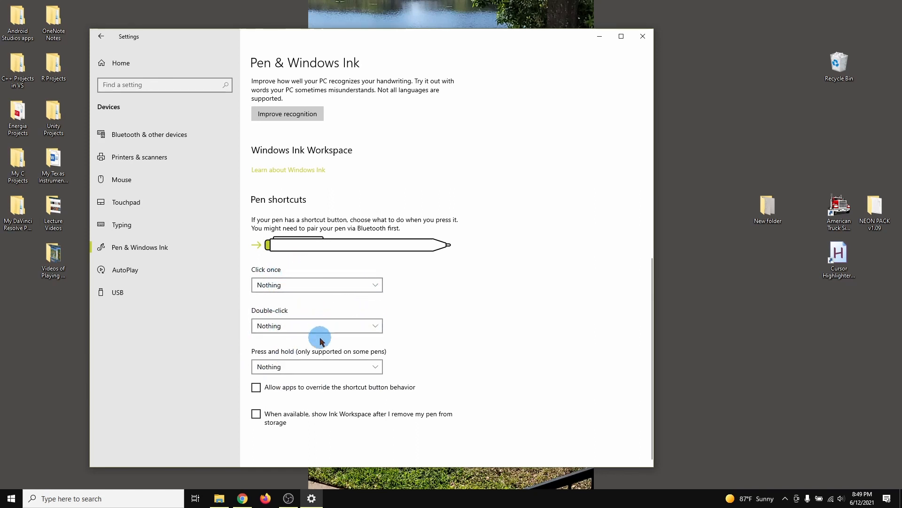
{"action": "mouse_move", "coordinate": [499, 102]}
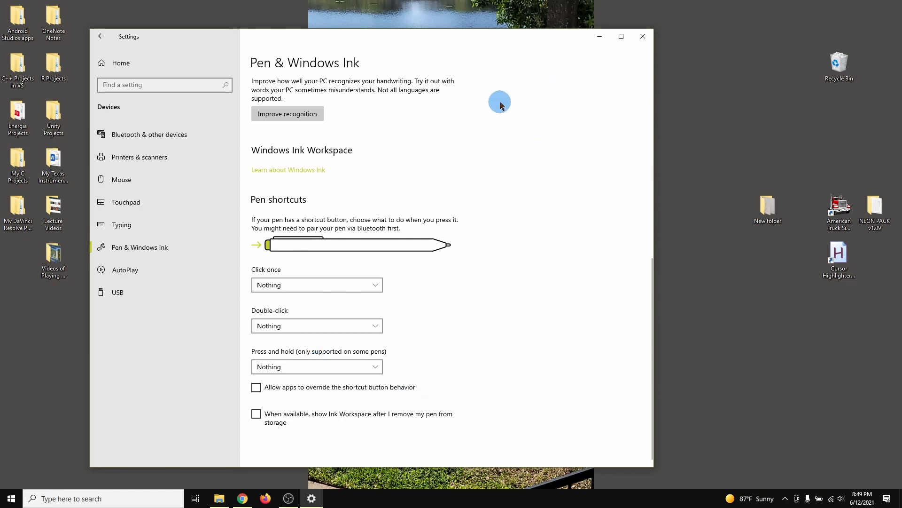
{"action": "mouse_move", "coordinate": [474, 224]}
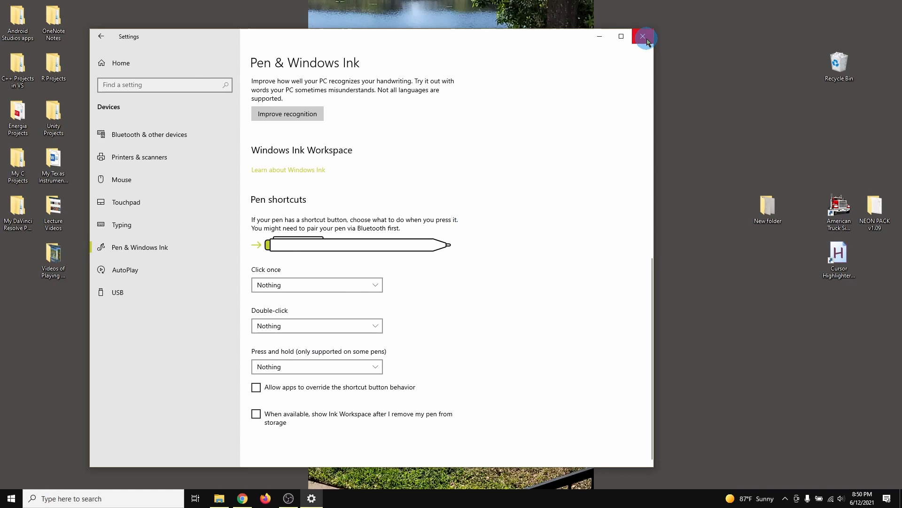
{"action": "mouse_move", "coordinate": [642, 36]}
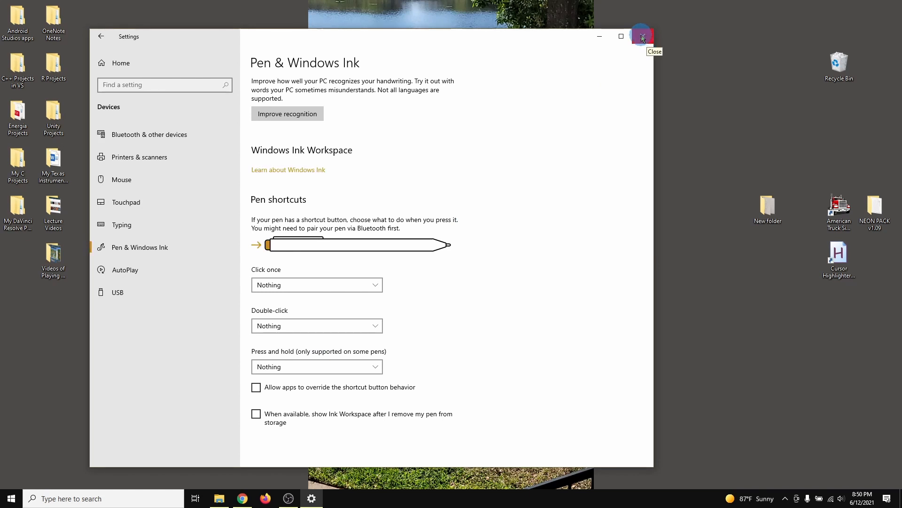
{"action": "left_click", "coordinate": [642, 36]}
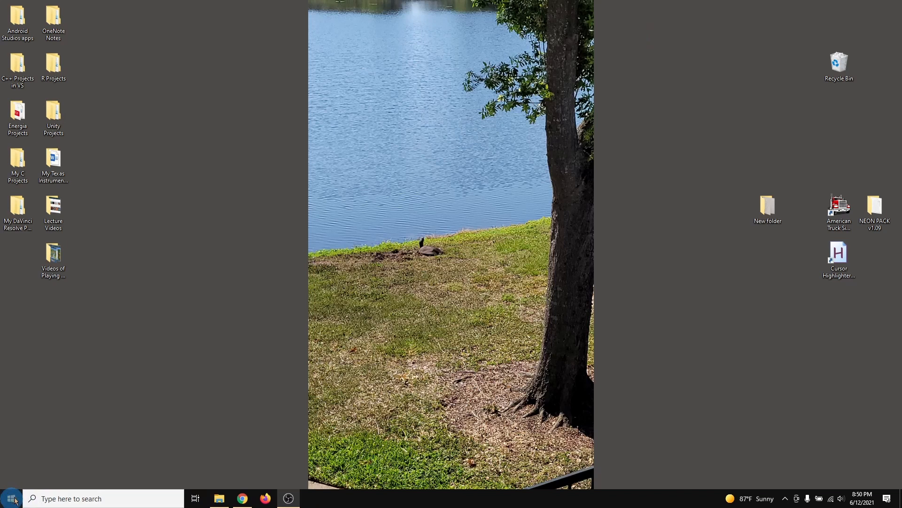
Reopen OneNote on the page with the red 4 and 5 and show its drawing tools.
{"action": "left_click", "coordinate": [10, 498]}
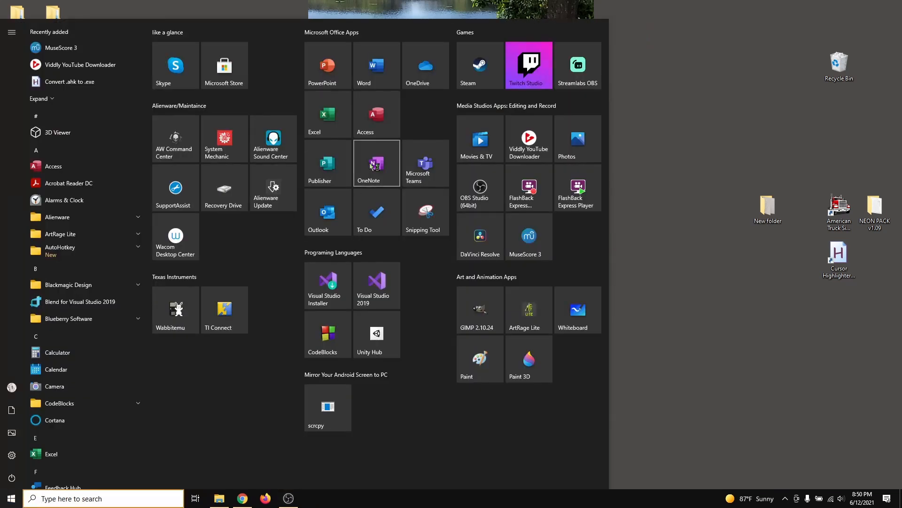
{"action": "left_click", "coordinate": [368, 162]}
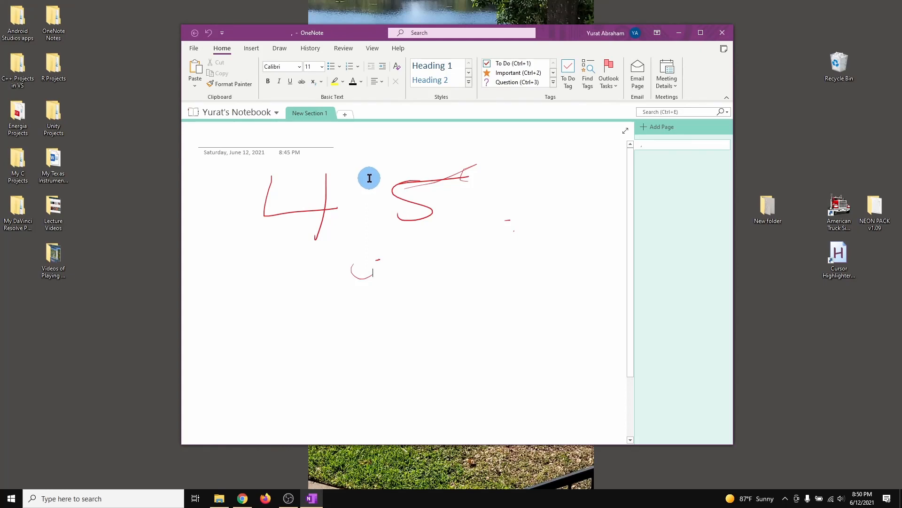
{"action": "mouse_move", "coordinate": [877, 155]}
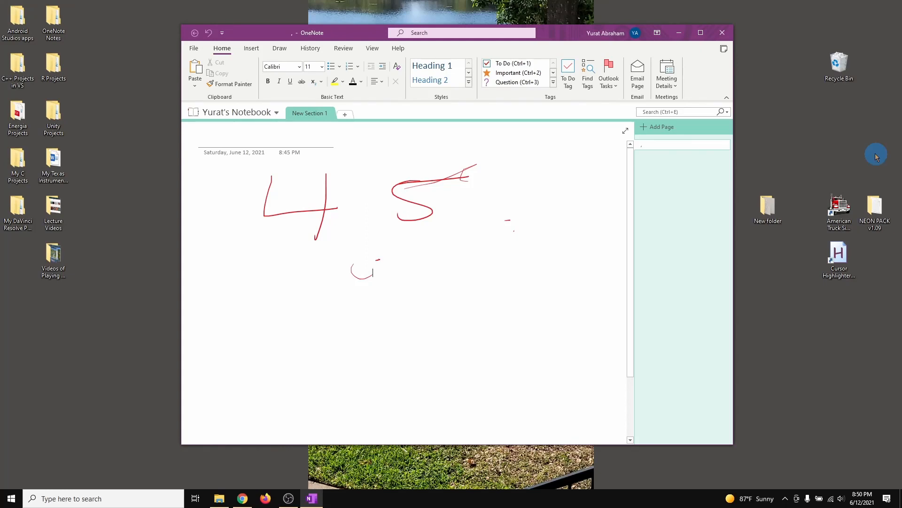
{"action": "left_click", "coordinate": [360, 190]}
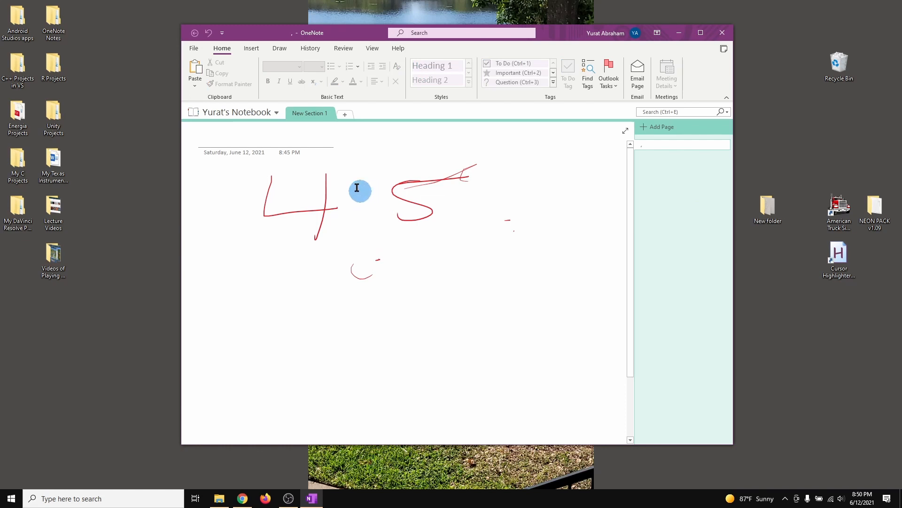
{"action": "left_click", "coordinate": [280, 48]}
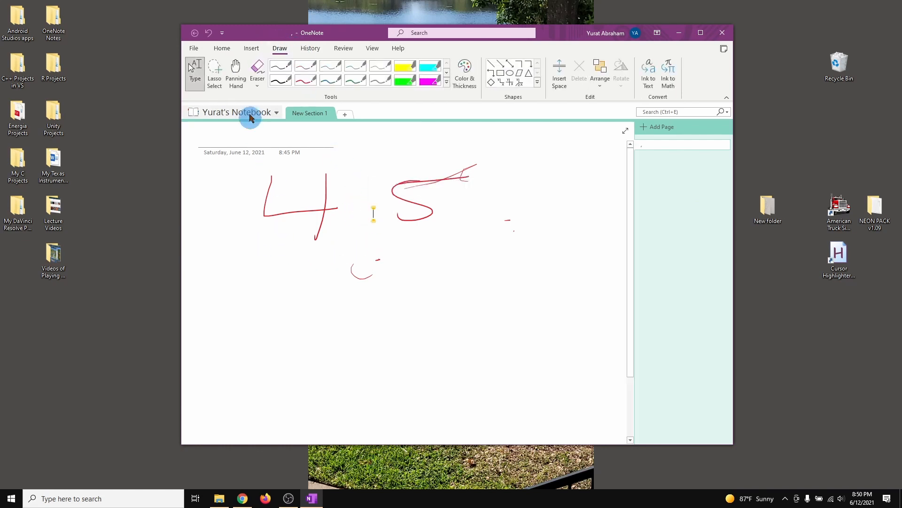
Handwrite 4, 5, 6 and 9 in black below the red digits, no handwriting panel appearing.
{"action": "left_click", "coordinate": [303, 79]}
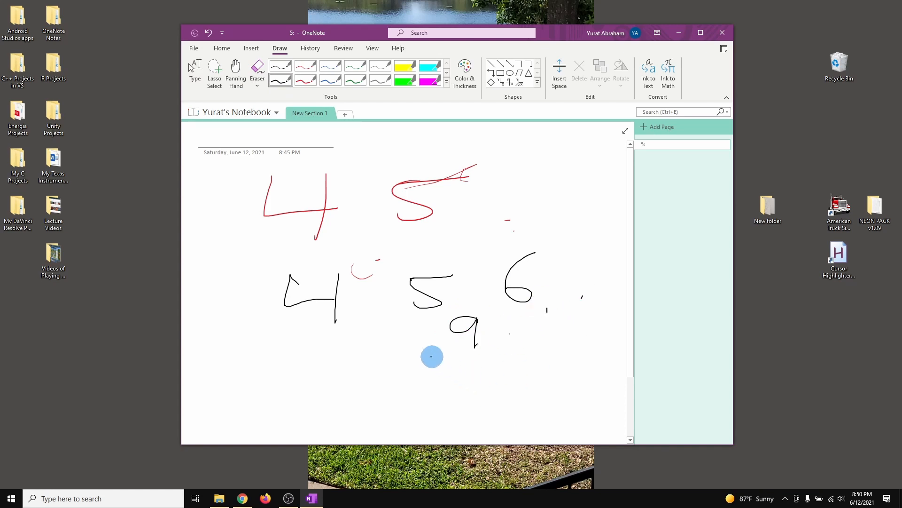
{"action": "mouse_move", "coordinate": [411, 339]}
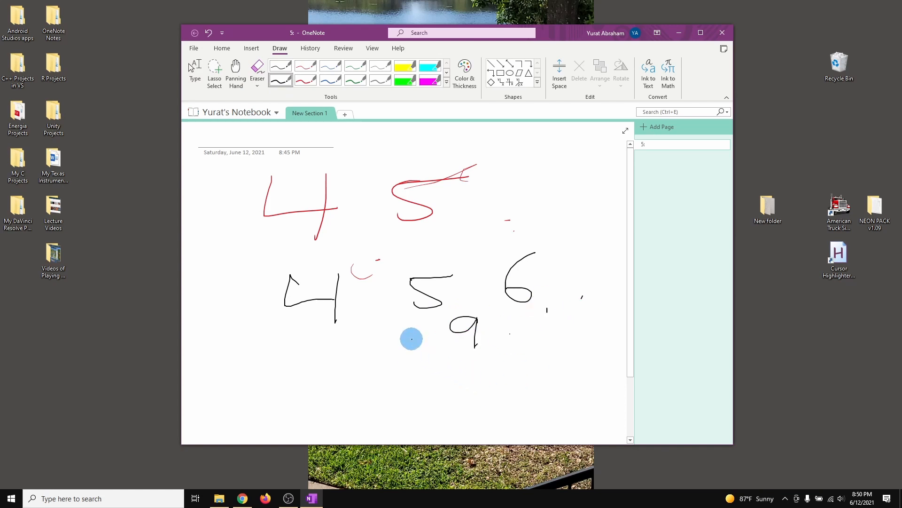
{"action": "mouse_move", "coordinate": [442, 268]}
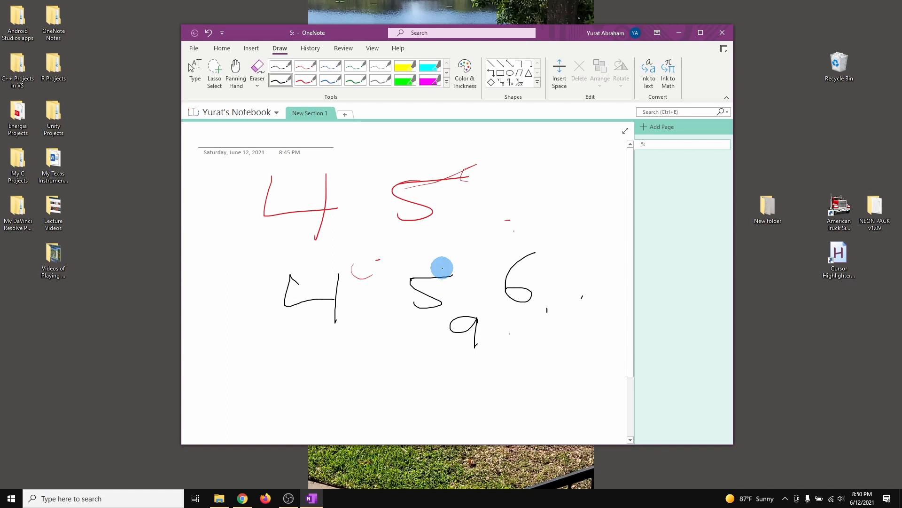
{"action": "mouse_move", "coordinate": [376, 263]}
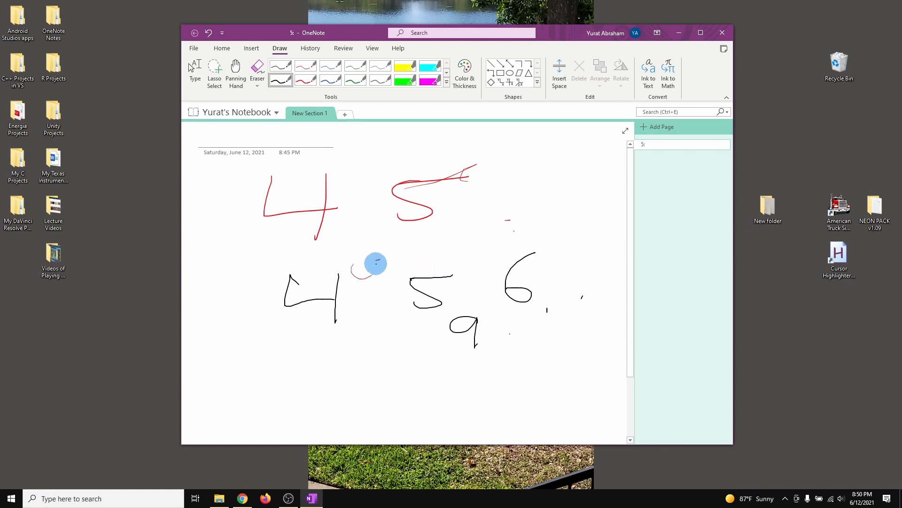